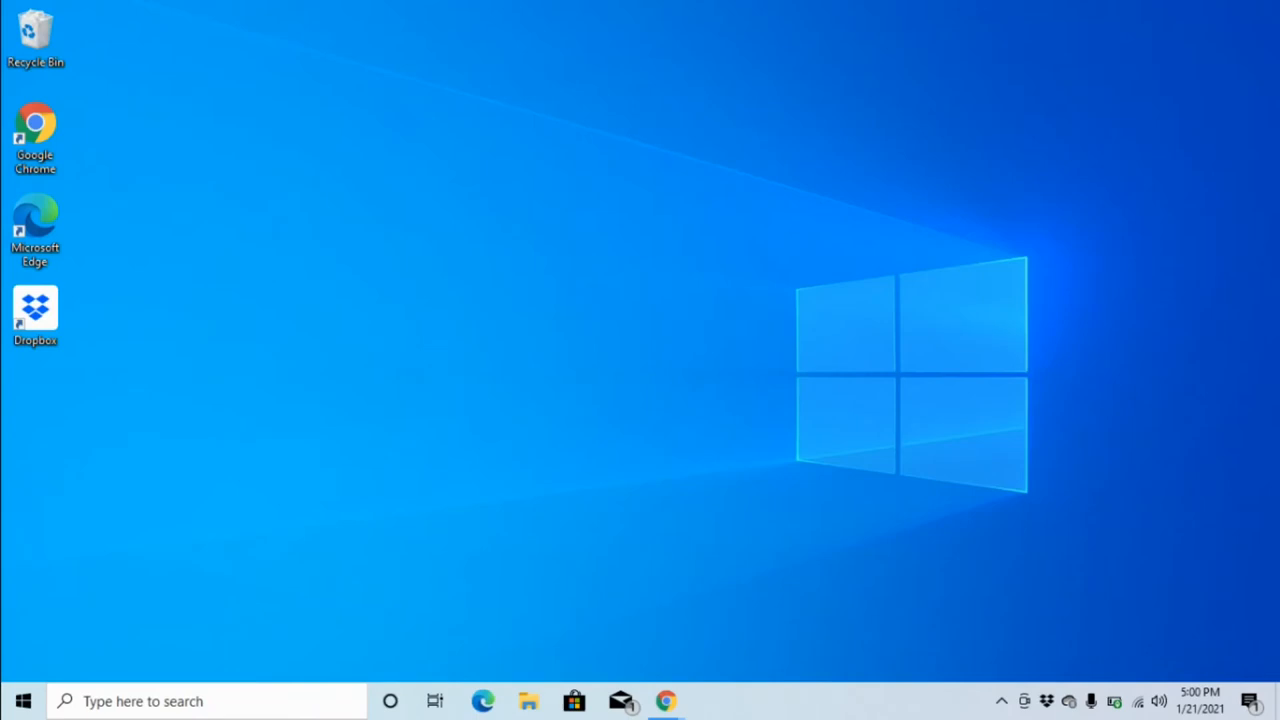
Launch File Explorer from the taskbar, landing on Quick access.
click(528, 700)
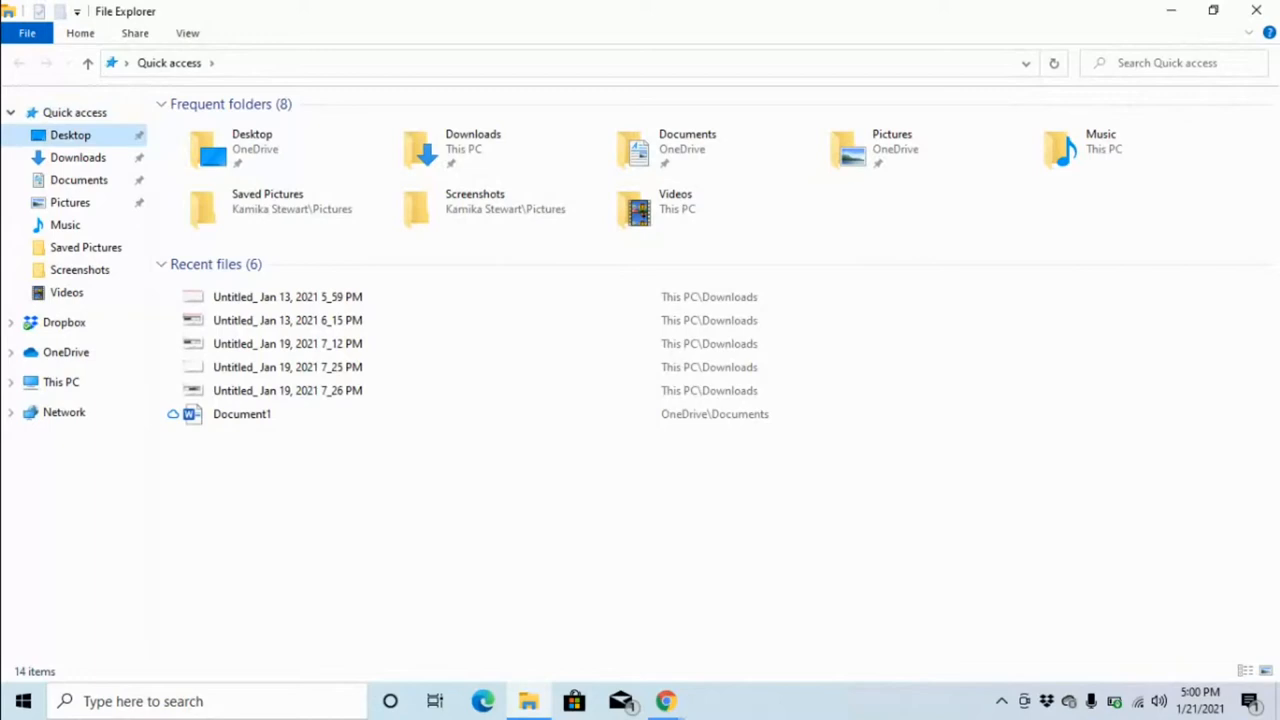
Navigate into the Documents folder from the navigation pane.
click(76, 180)
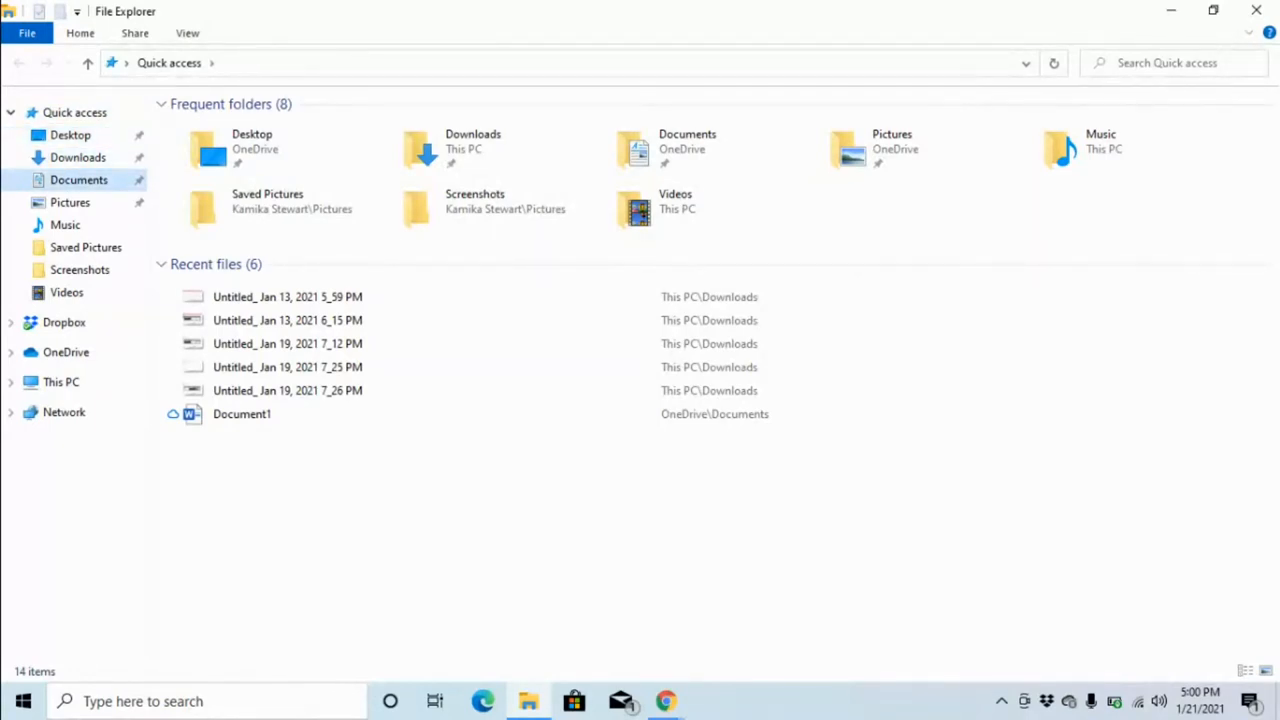
click(78, 180)
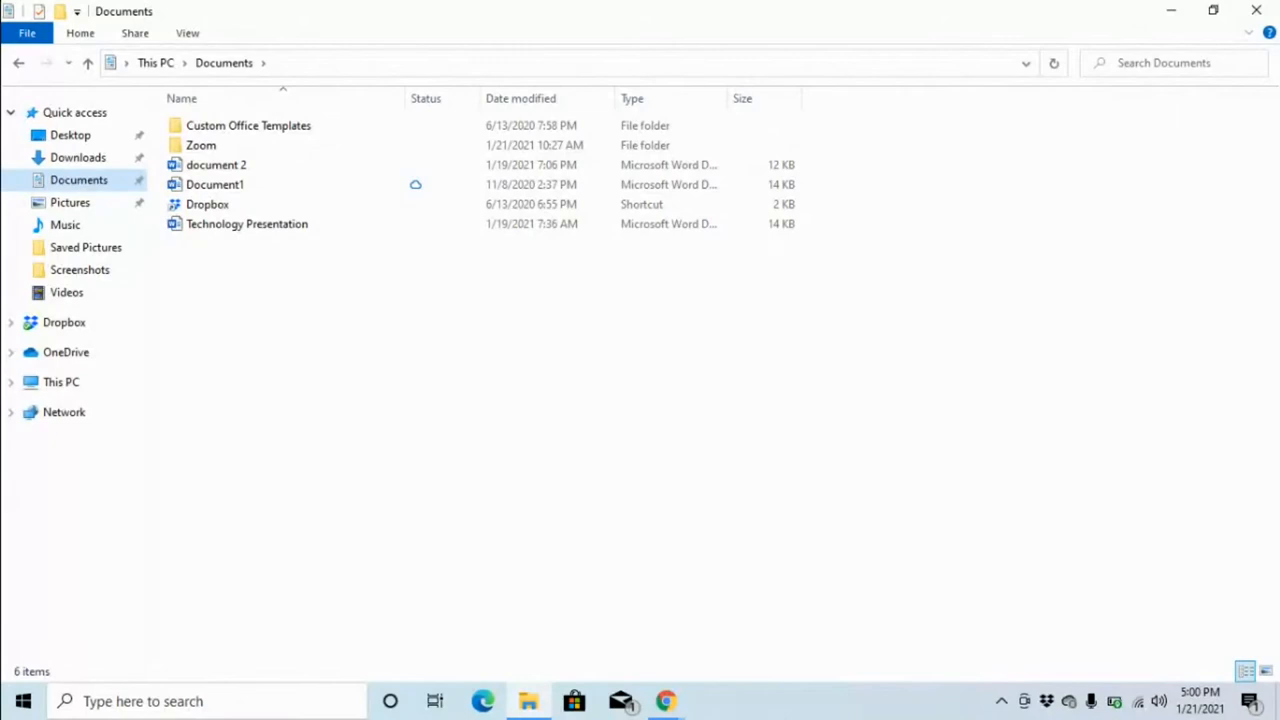
click(248, 124)
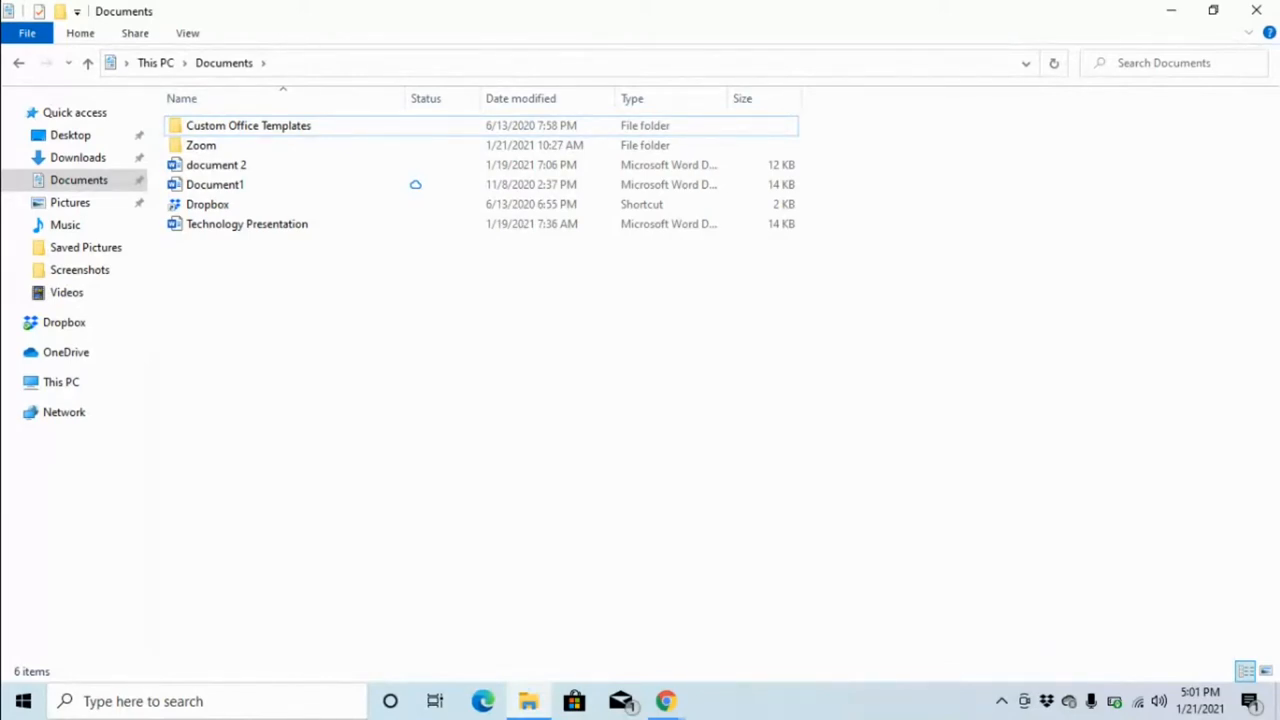
Expand the Home ribbon above the Documents listing.
key(alt)
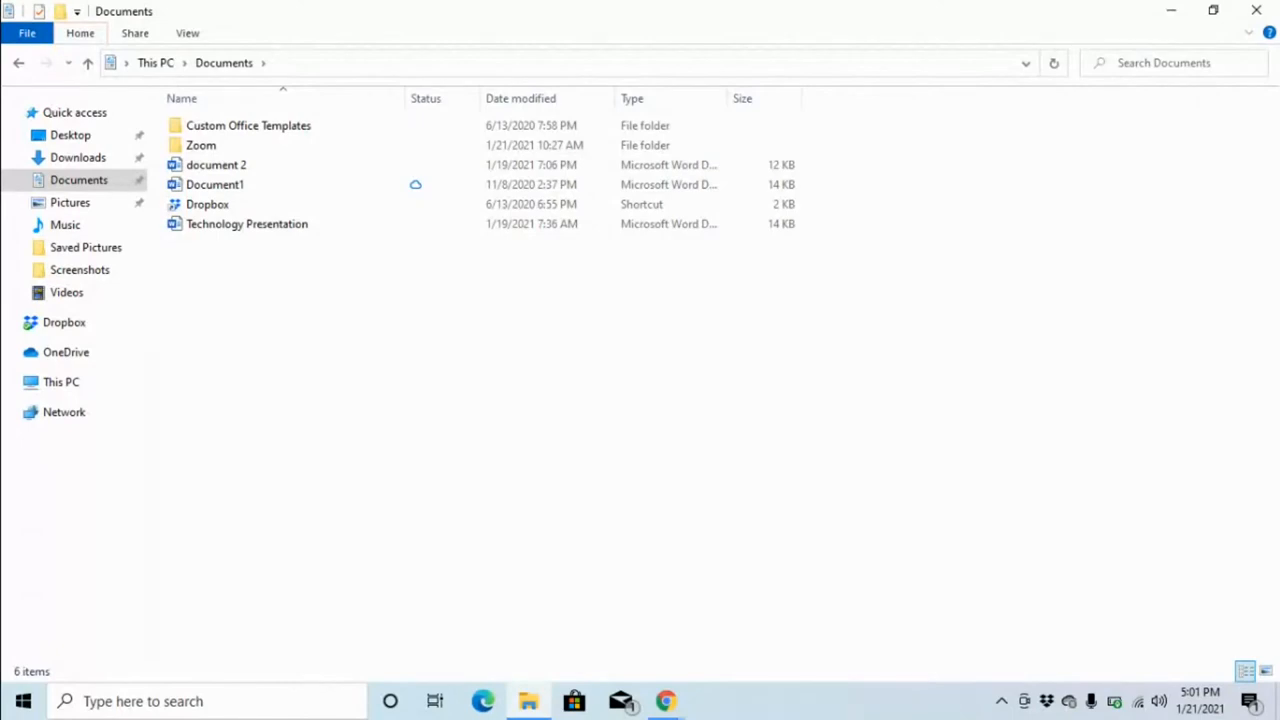
click(80, 32)
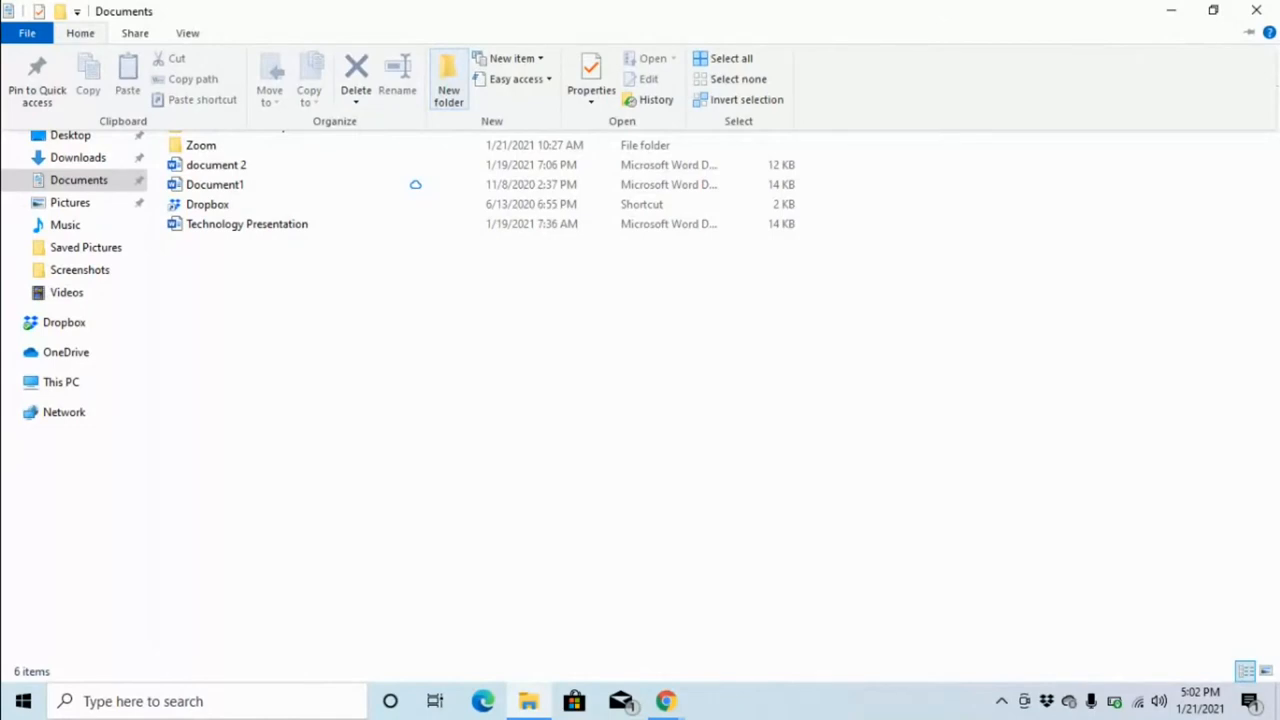
Create a new folder in Documents named 'accessibility'.
click(448, 70)
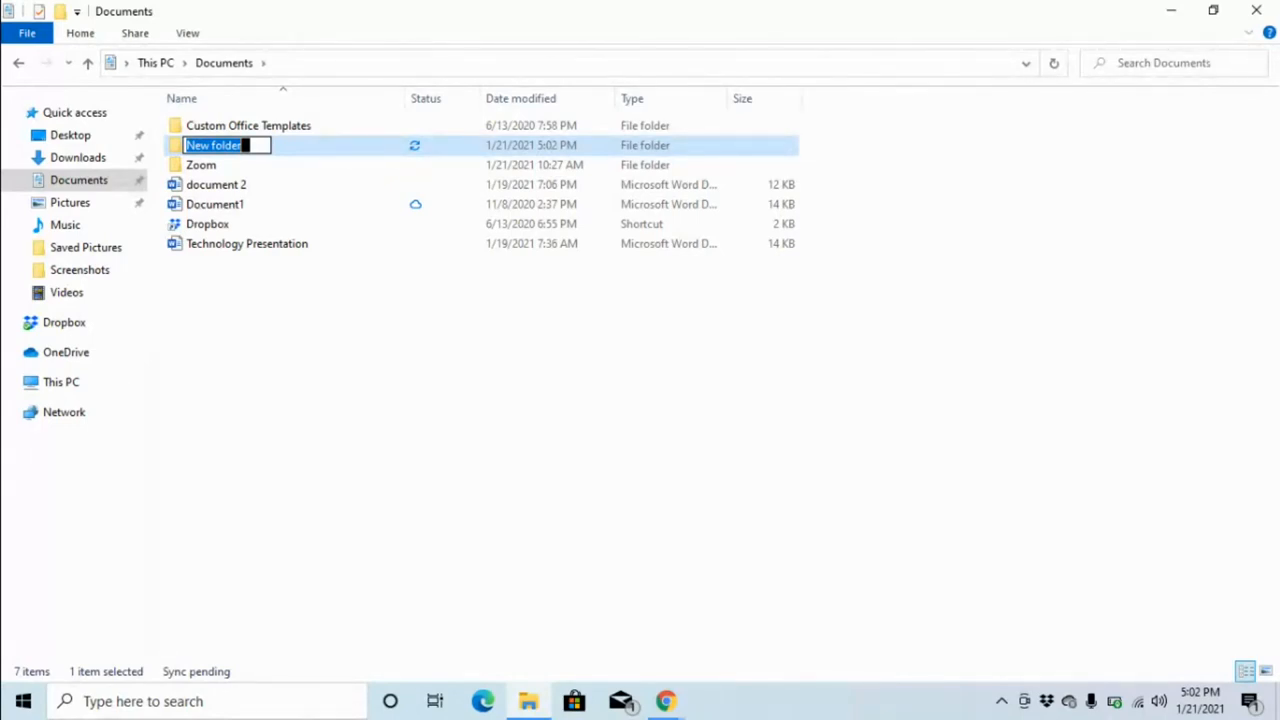
text(a)
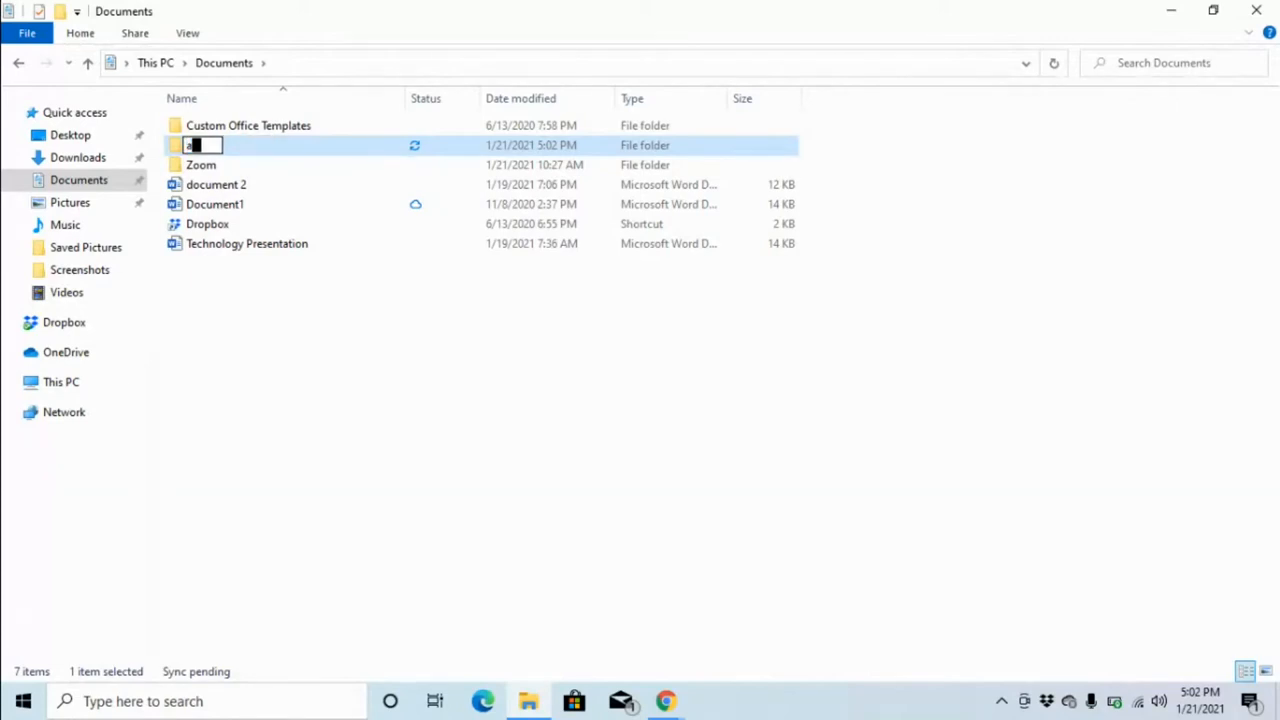
text(ccessib)
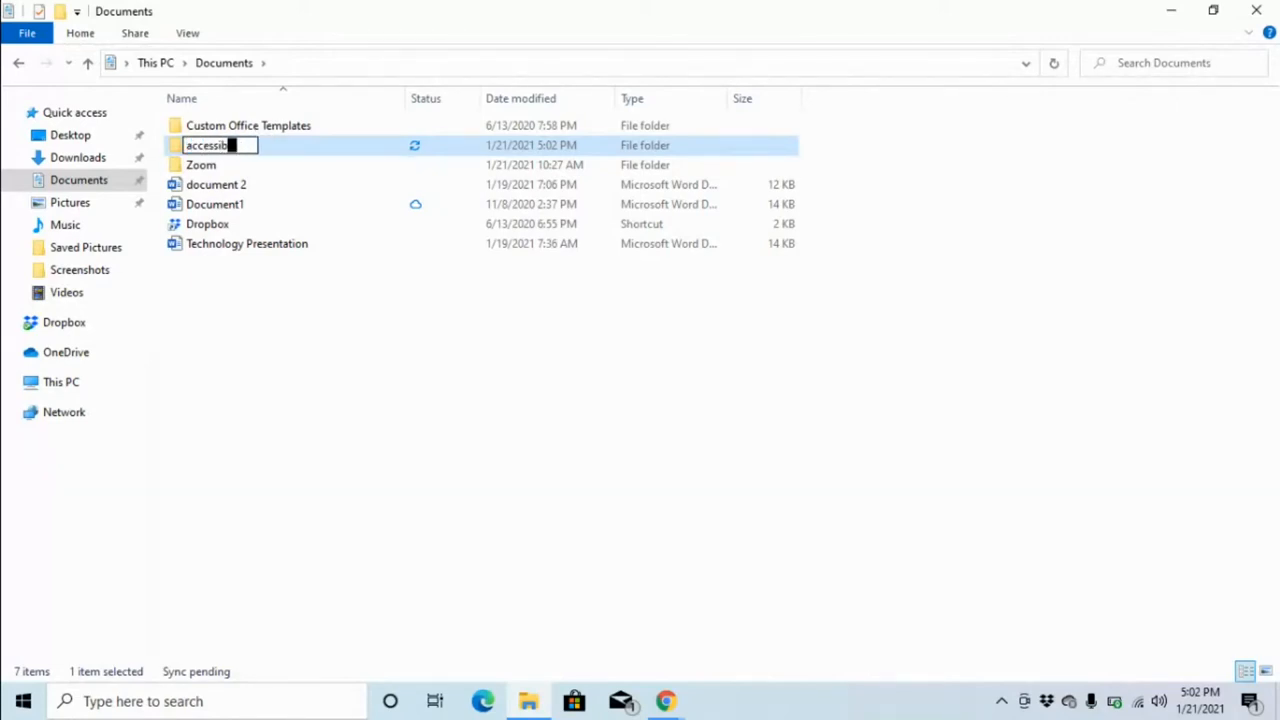
text(ility)
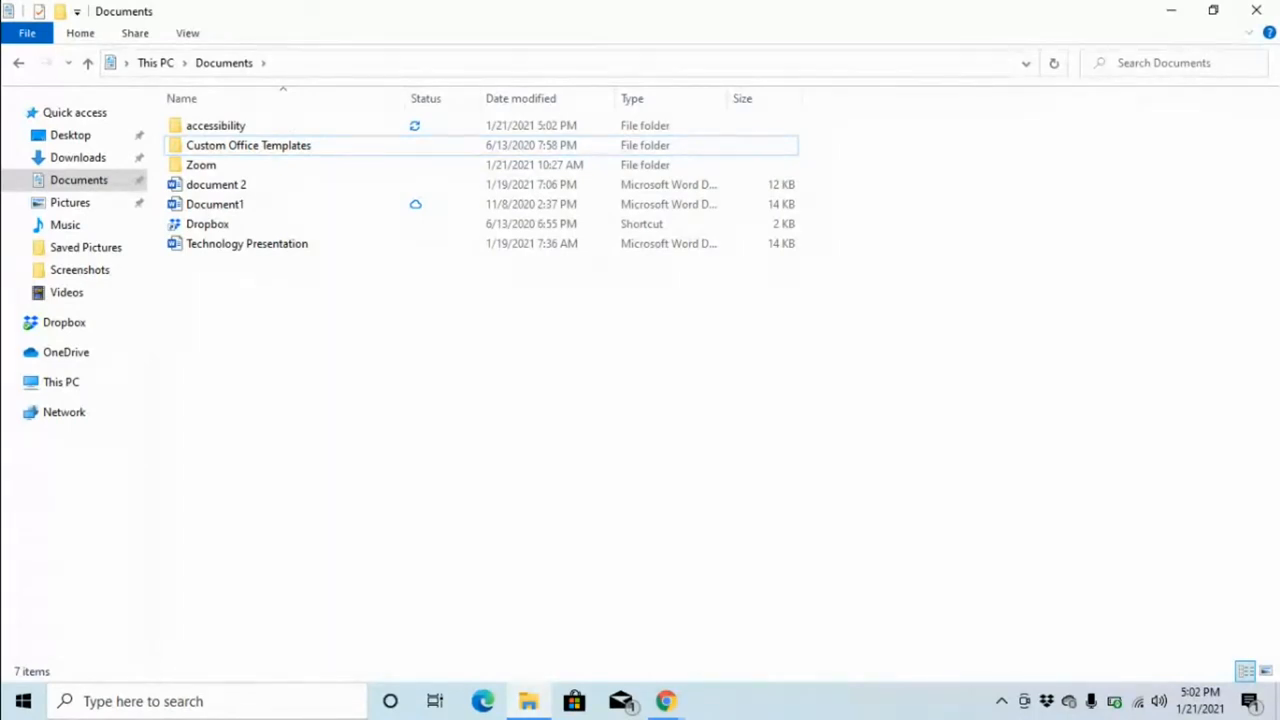
click(248, 144)
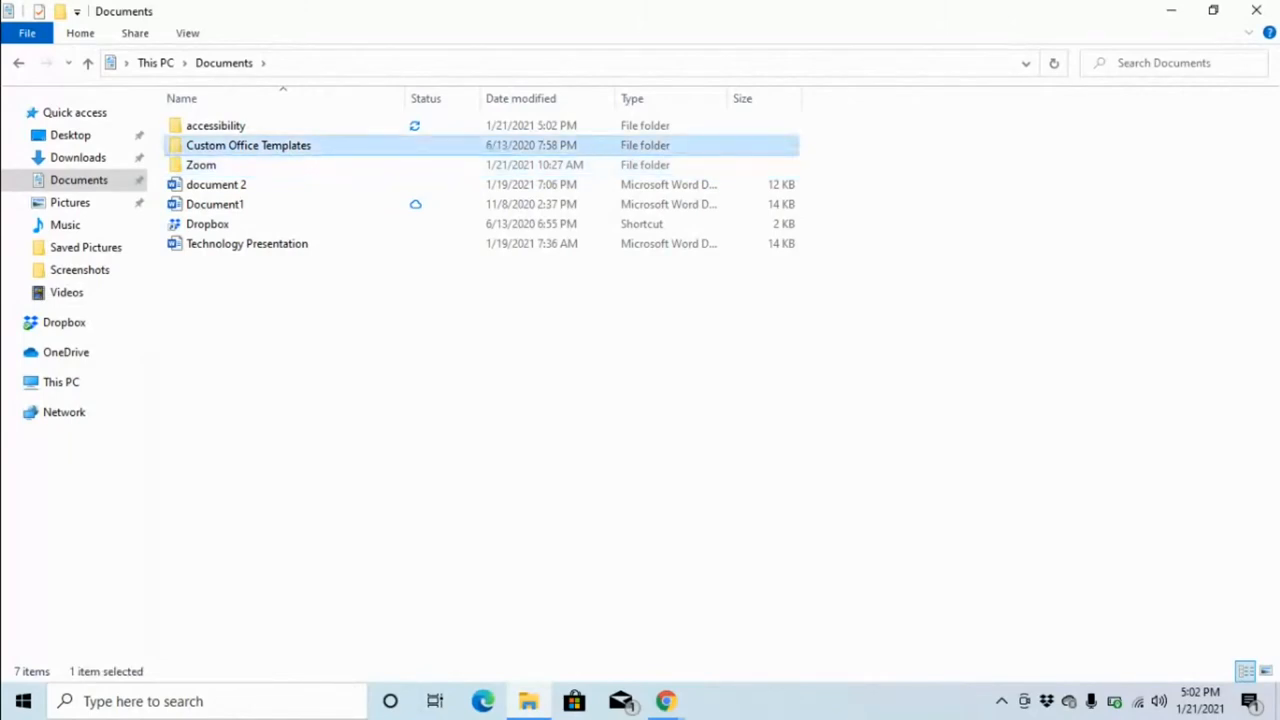
click(216, 124)
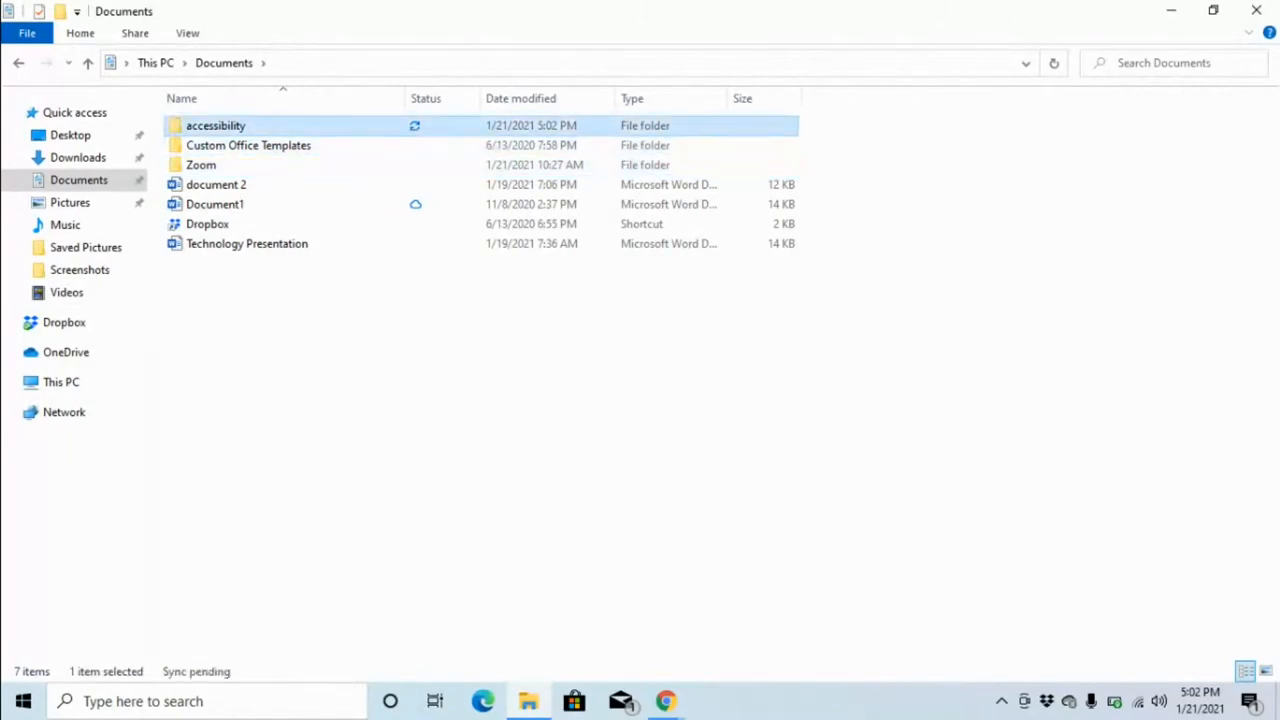
mouse_move(216, 124)
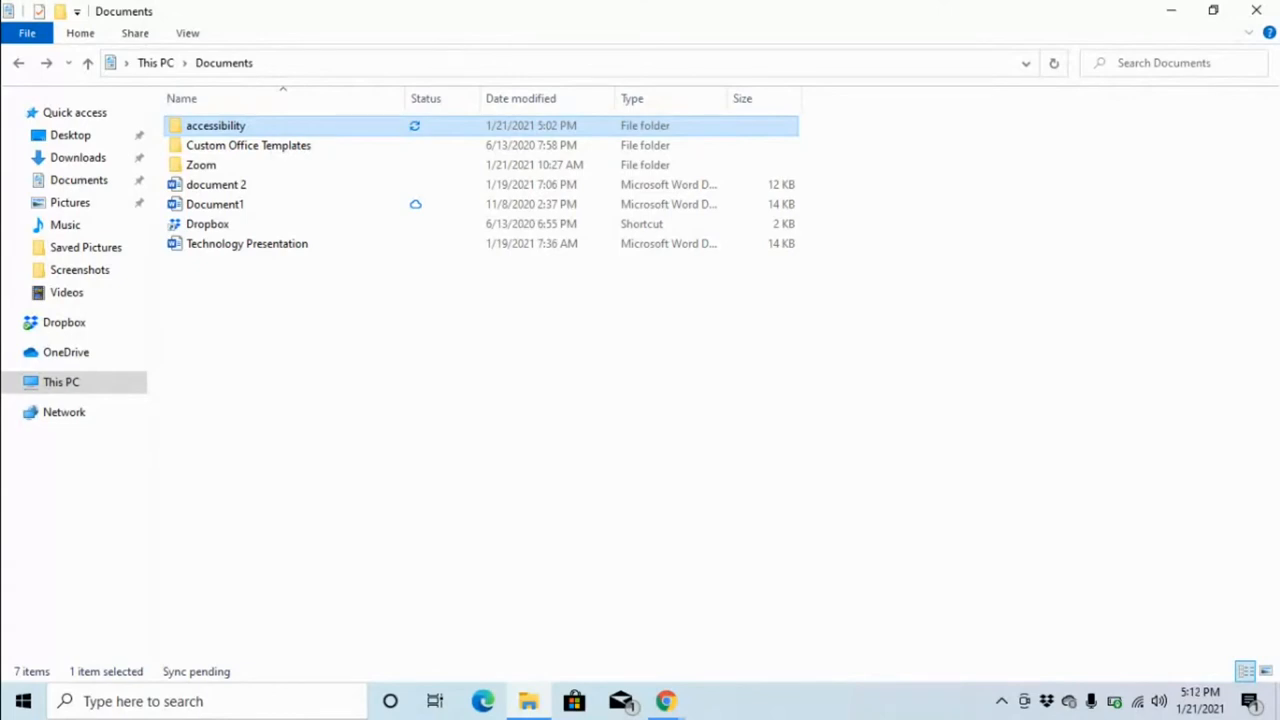
double_click(214, 124)
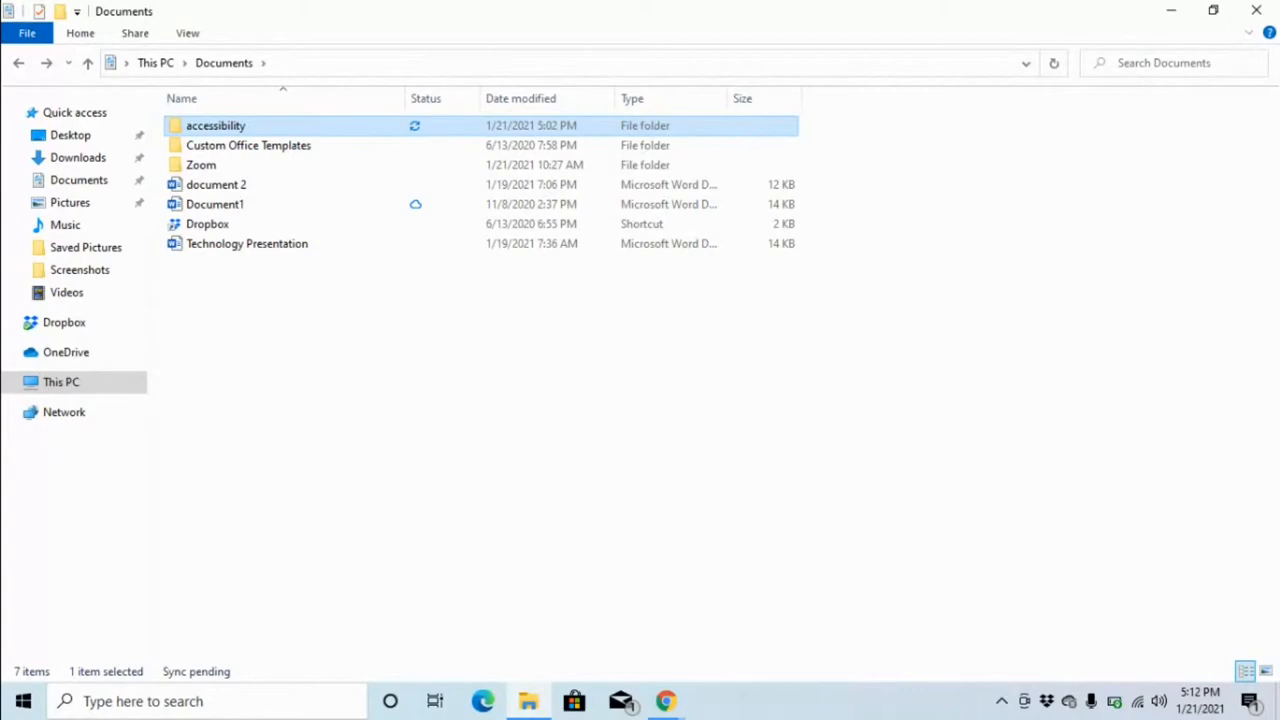
Move from Documents to the Videos folder via Quick access.
click(248, 144)
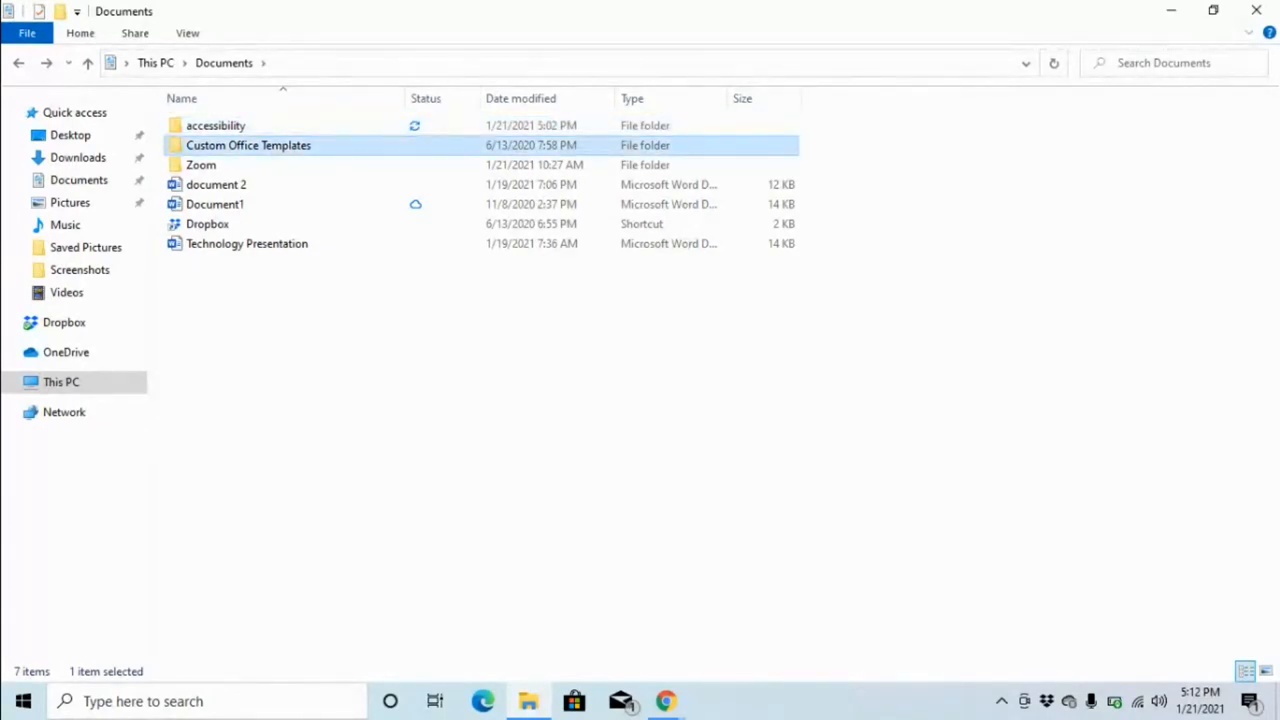
mouse_move(248, 144)
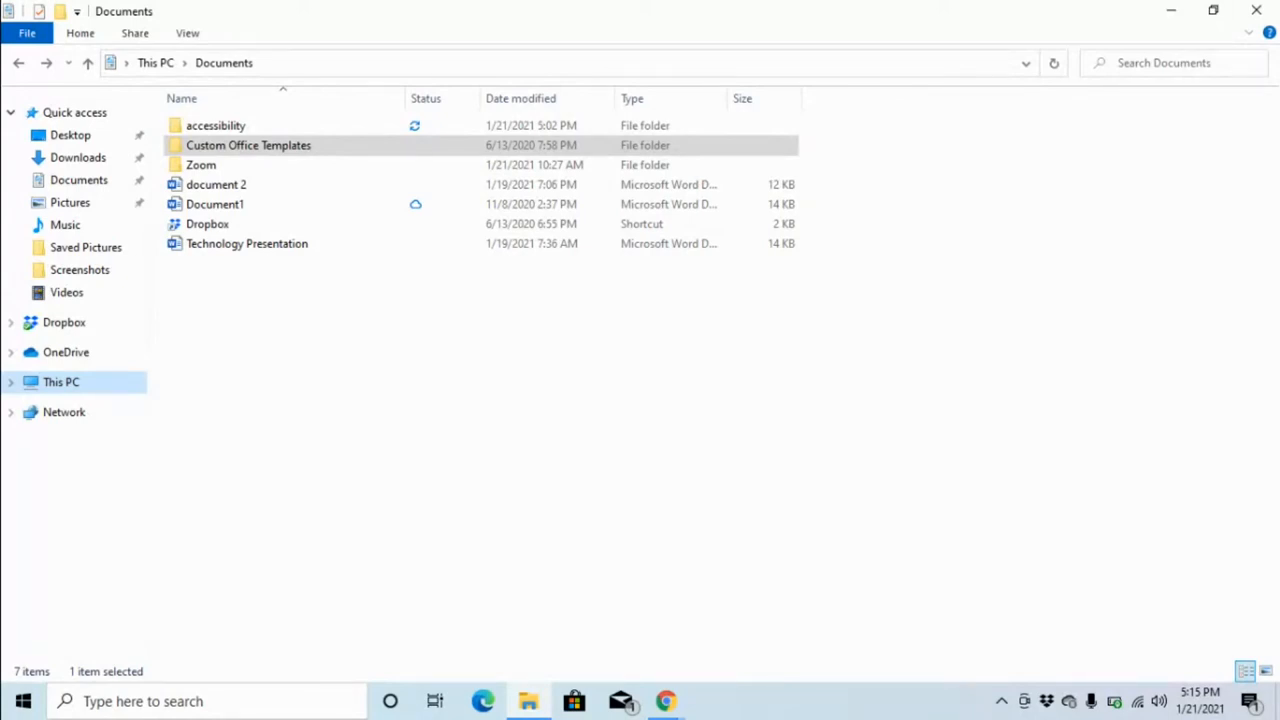
click(66, 292)
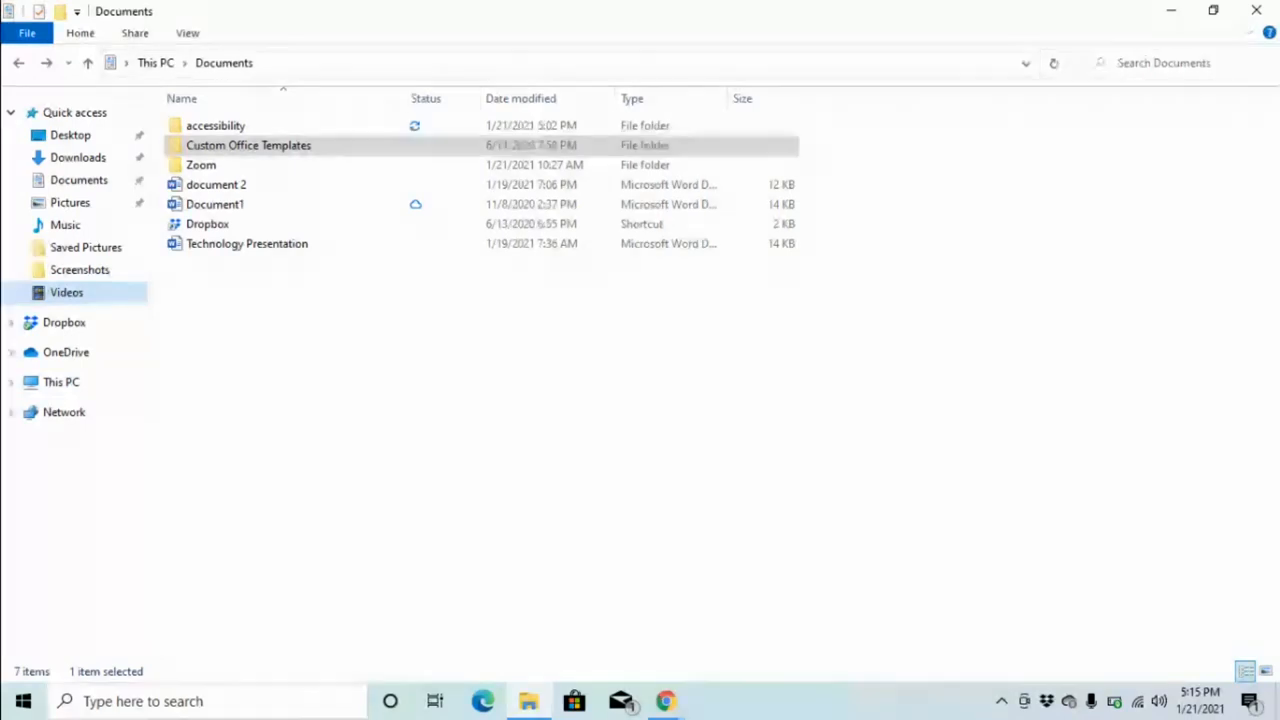
Create a new folder in Videos beside Captures, its name in edit mode.
click(66, 292)
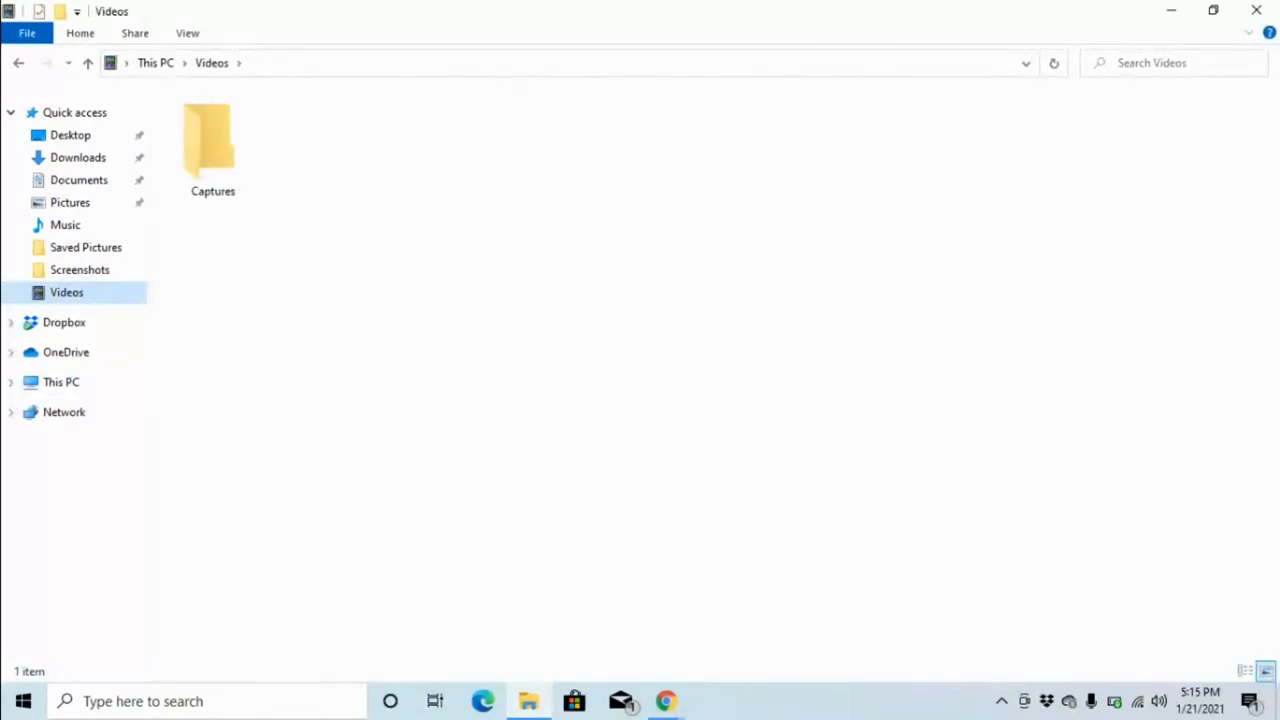
click(210, 144)
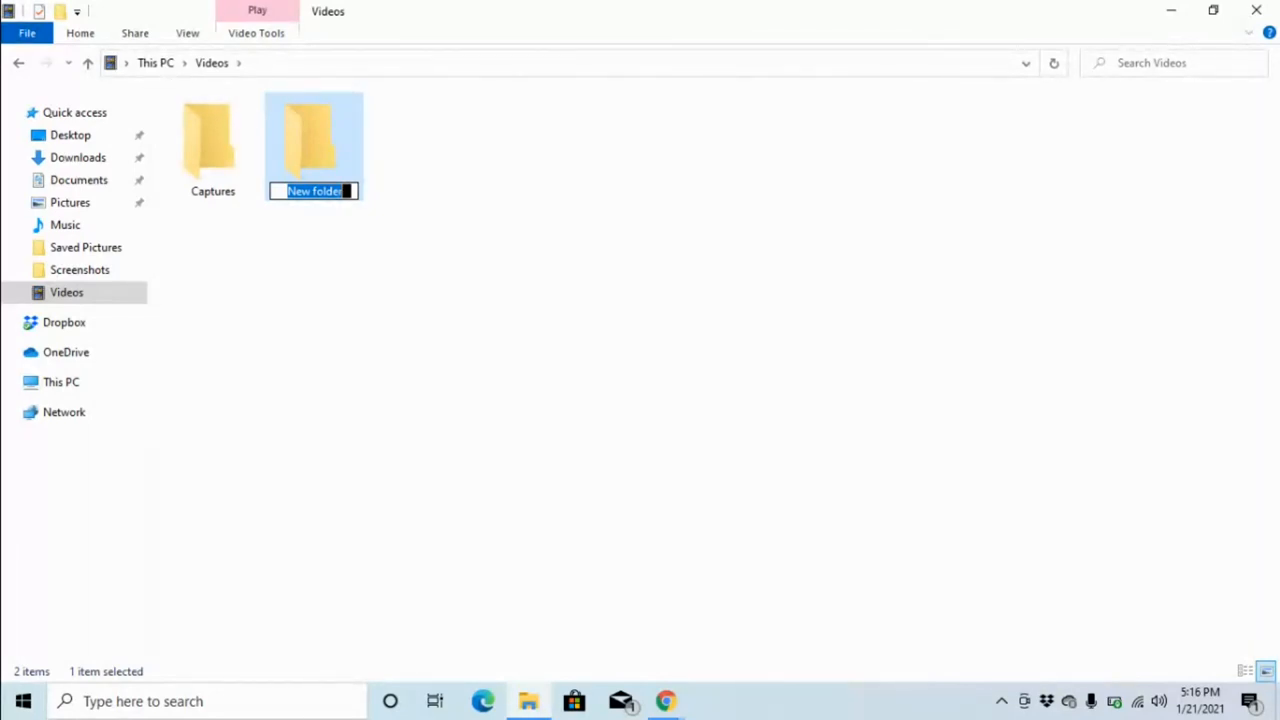
Name the new Videos folder 'school' and confirm it.
text(schoo)
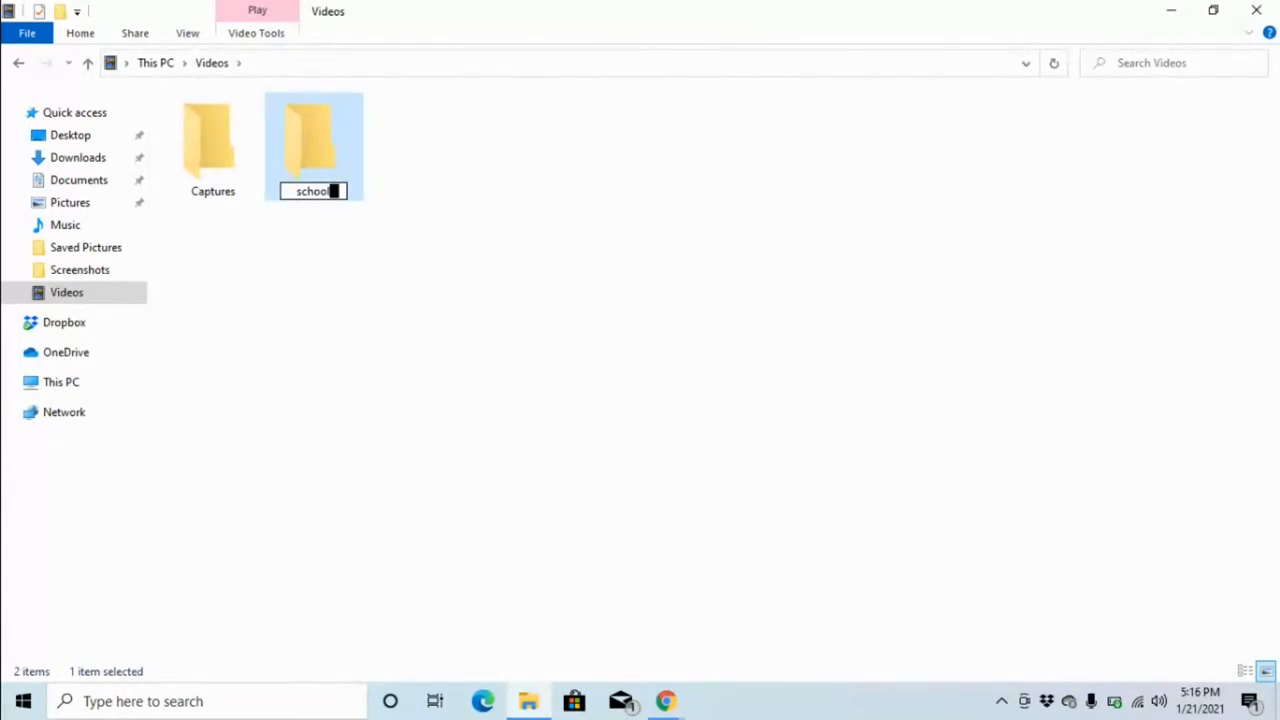
key(Enter)
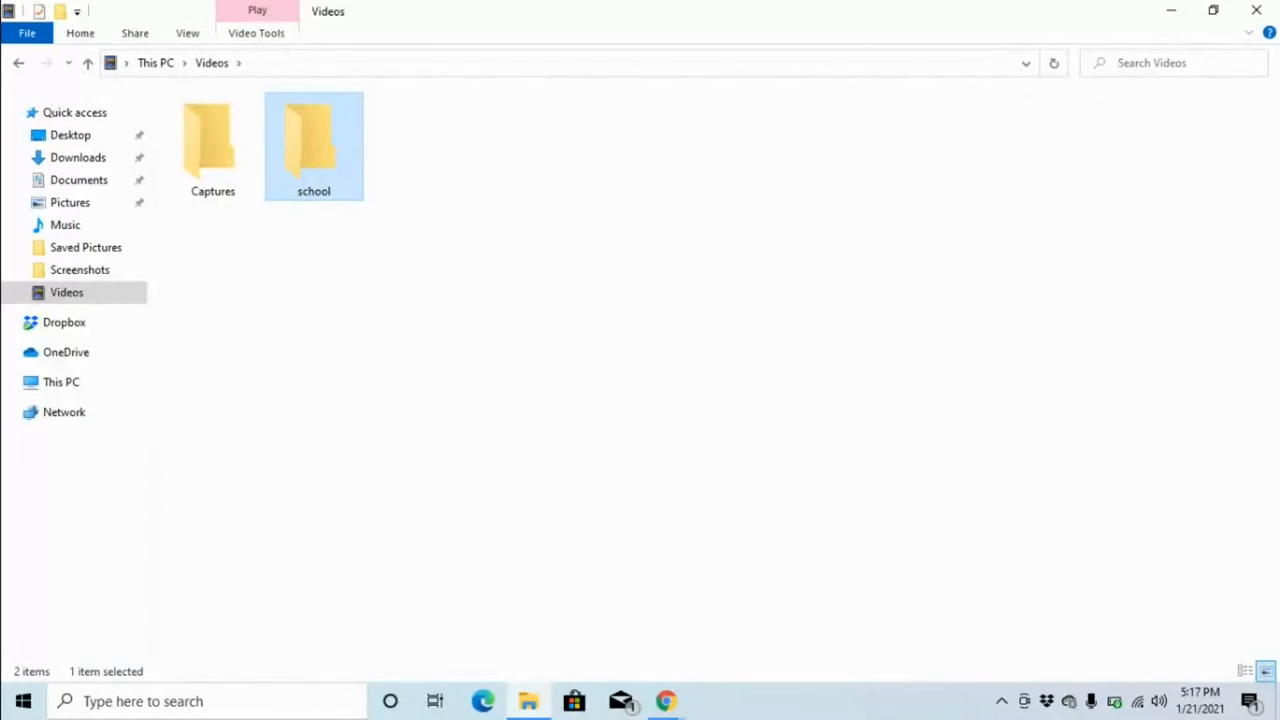
click(212, 144)
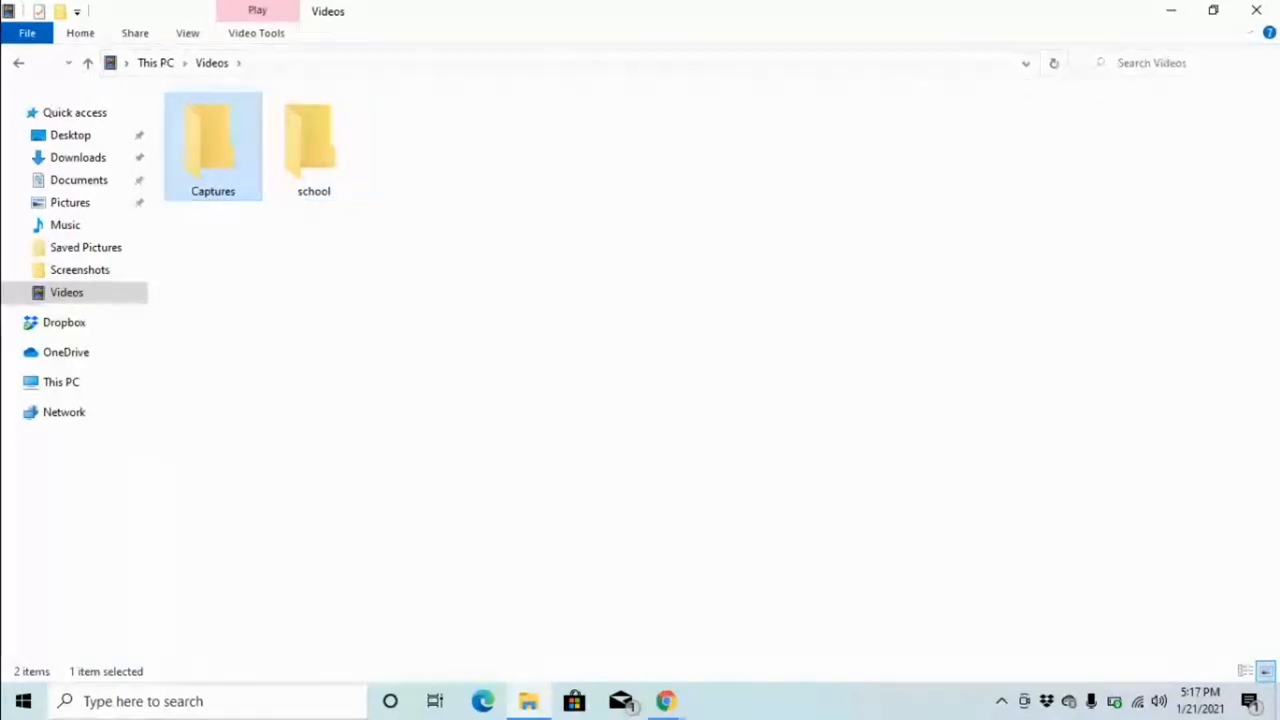
mouse_move(212, 144)
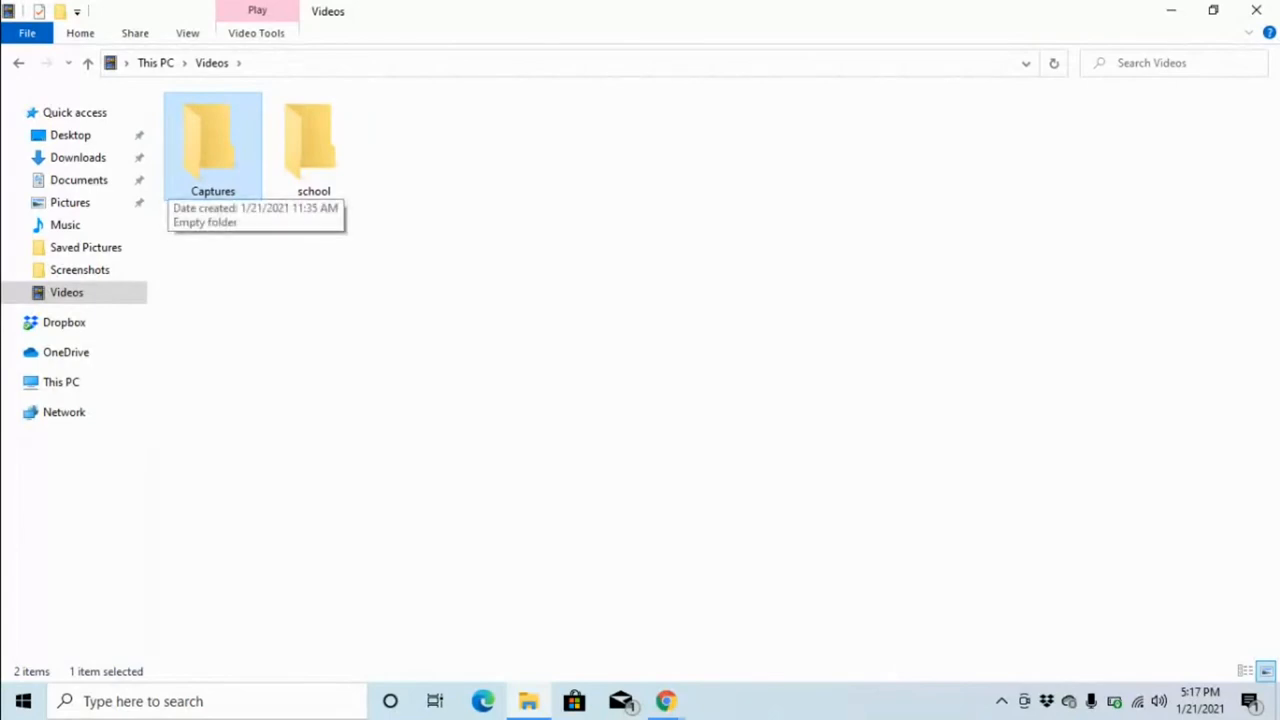
click(312, 144)
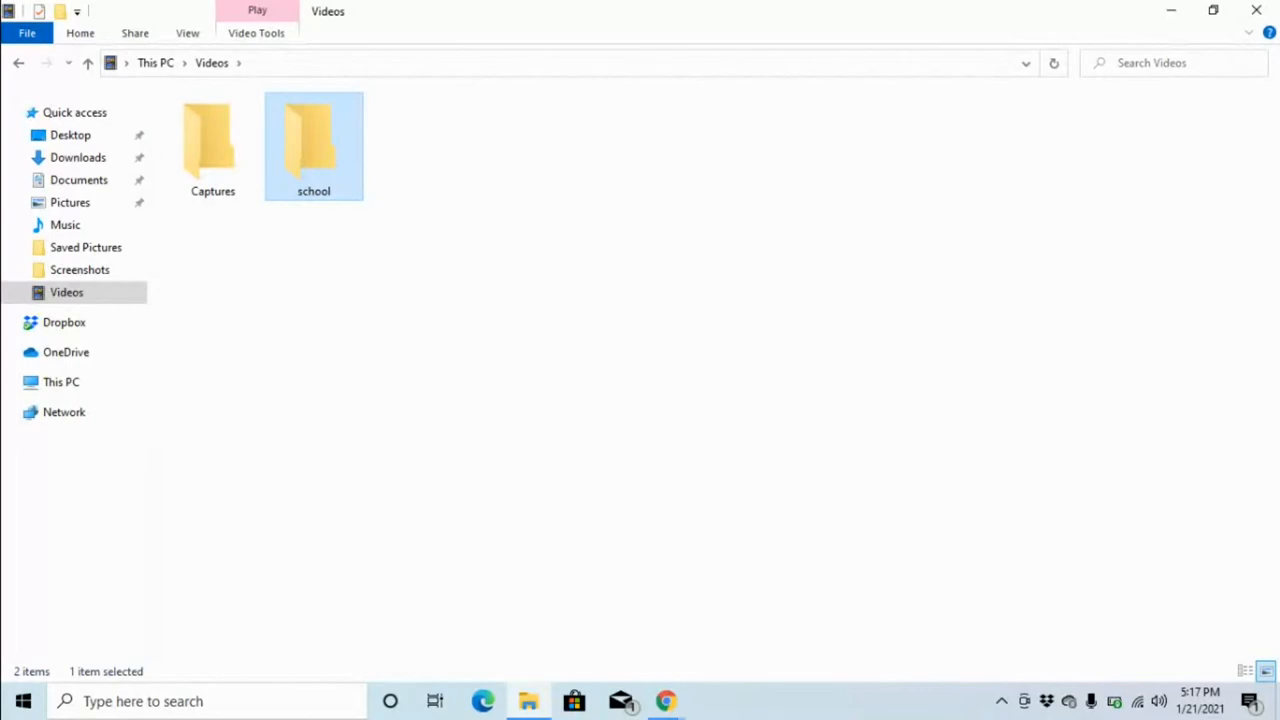
mouse_move(312, 144)
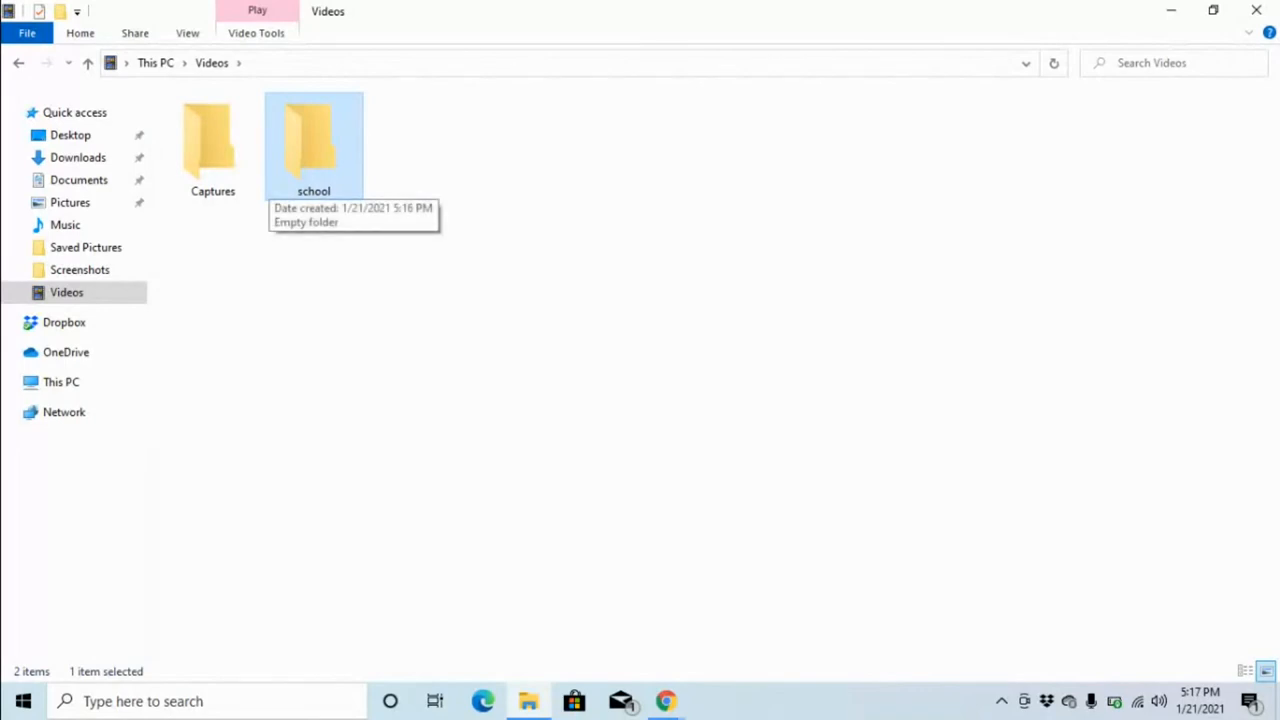